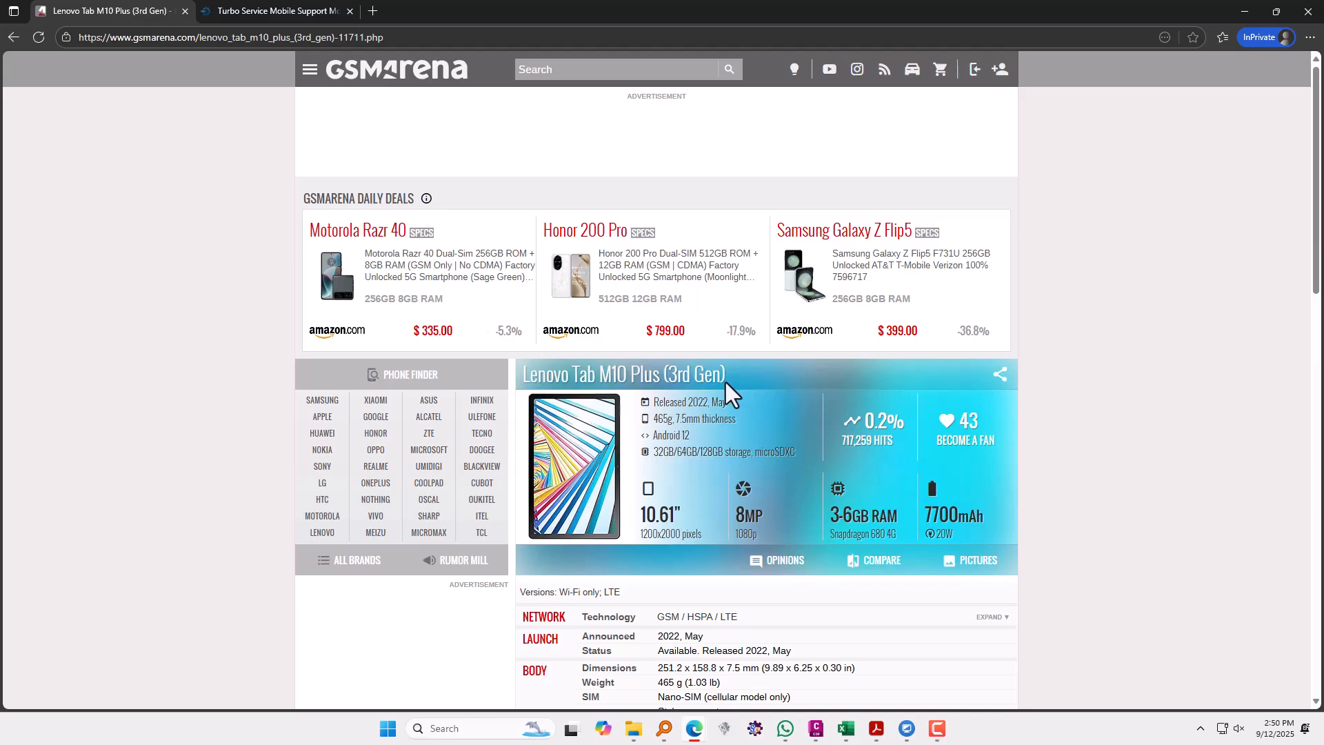
# Filter the Supported Models list by brand, first Oneplus then Lenovo, and browse the 27 Lenovo cards
pyautogui.scroll(-3)
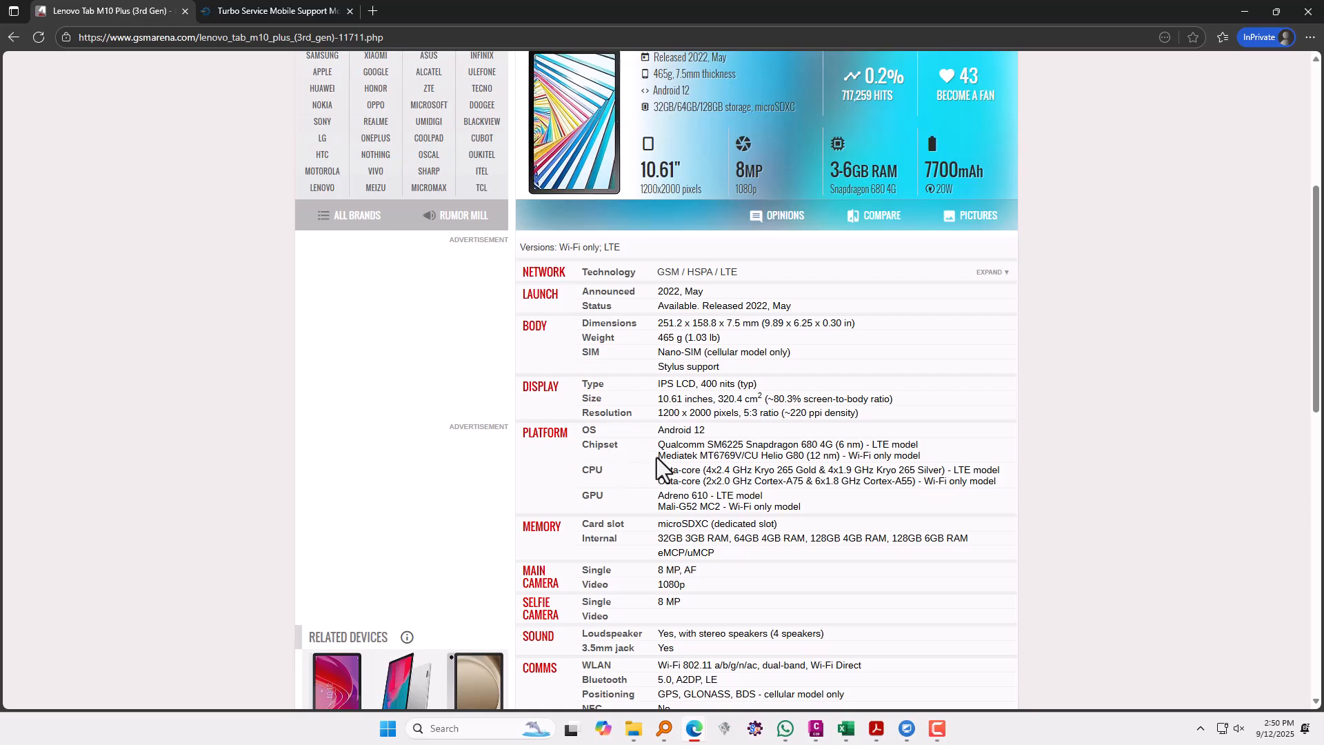
pyautogui.moveTo(929, 469)
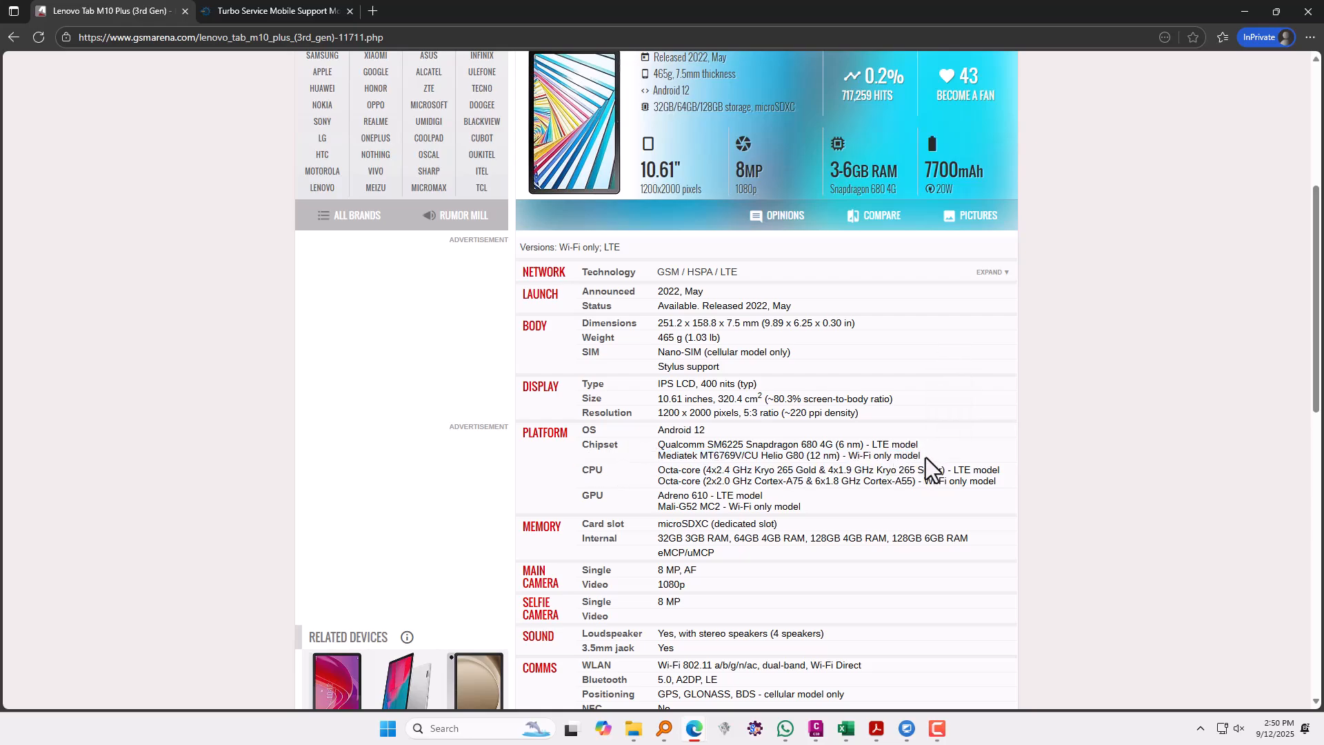
pyautogui.doubleClick(679, 456)
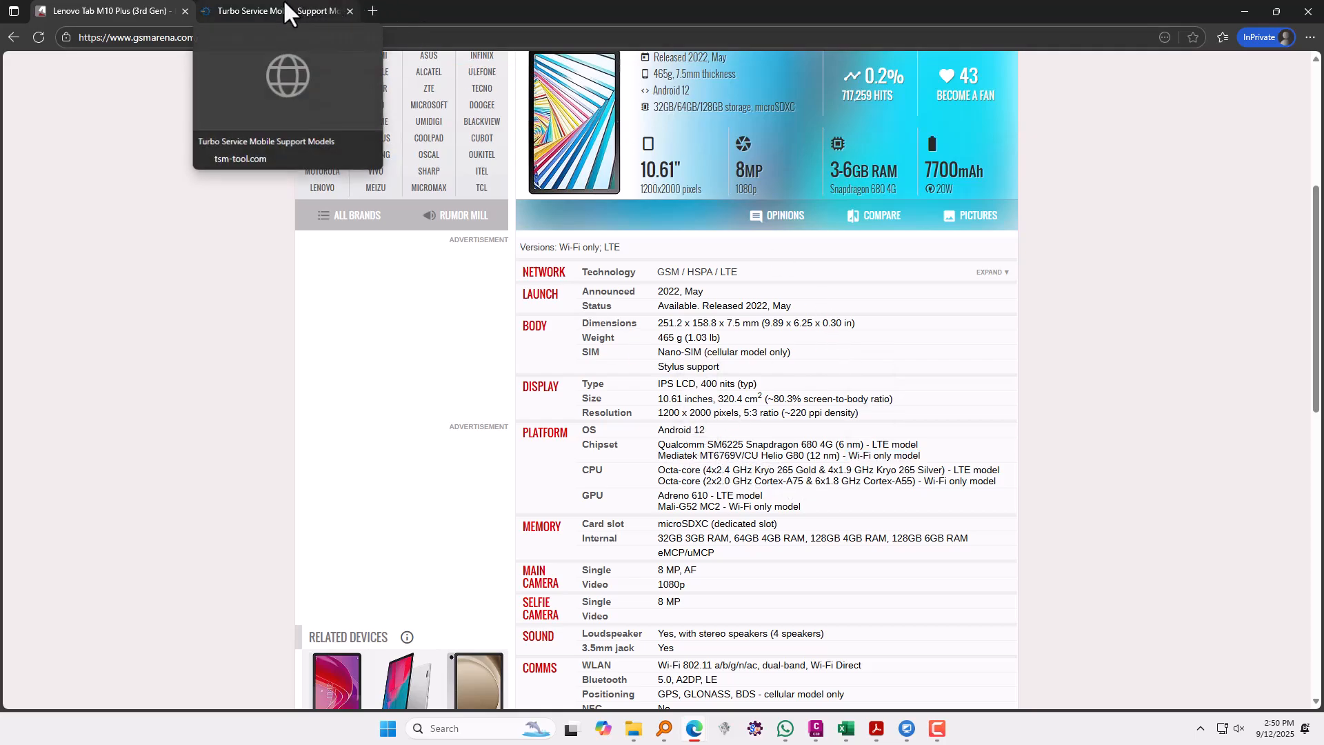
pyautogui.click(277, 11)
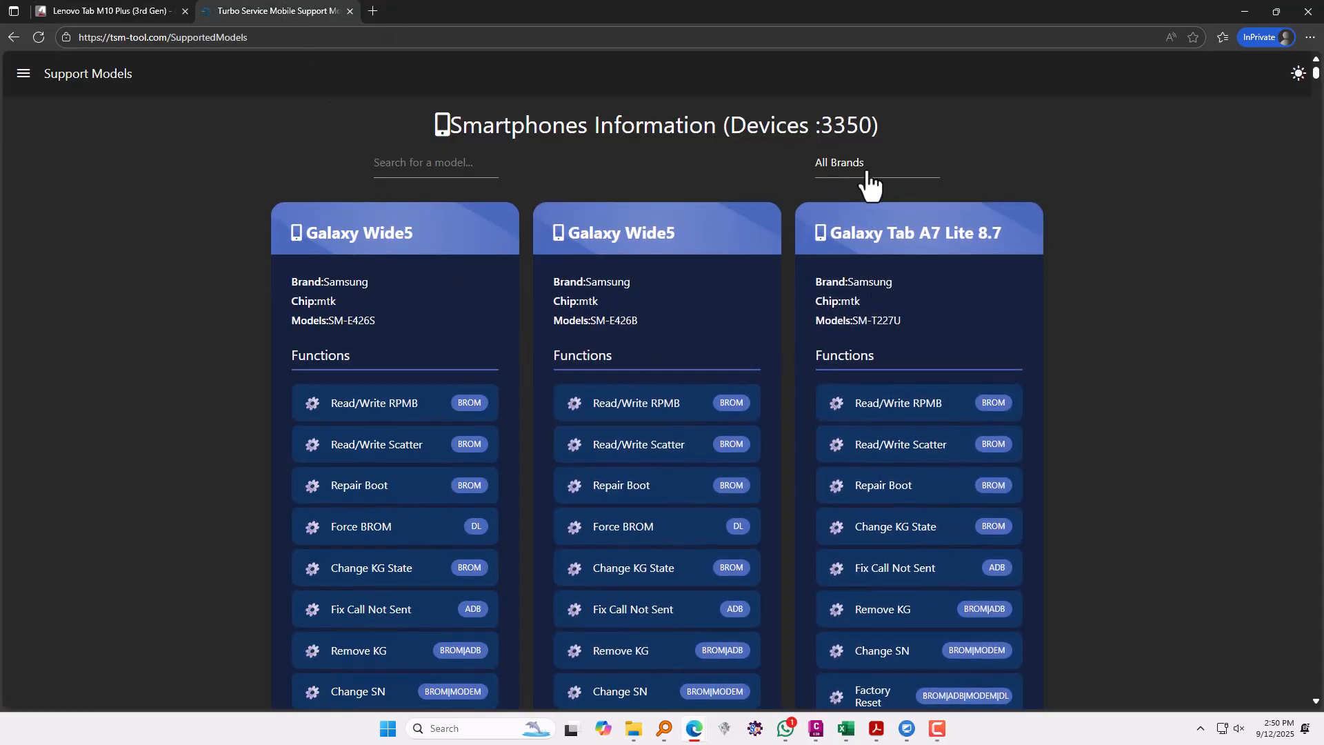
pyautogui.click(841, 163)
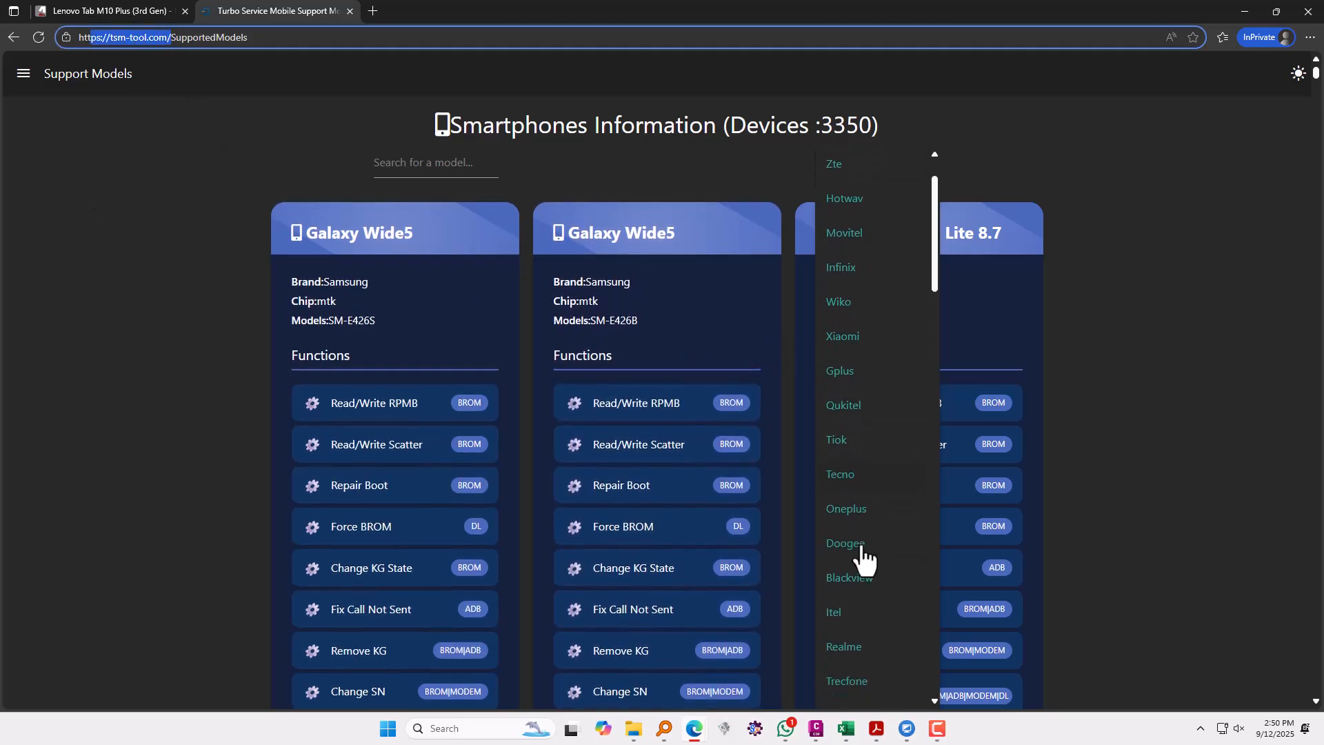
pyautogui.click(846, 508)
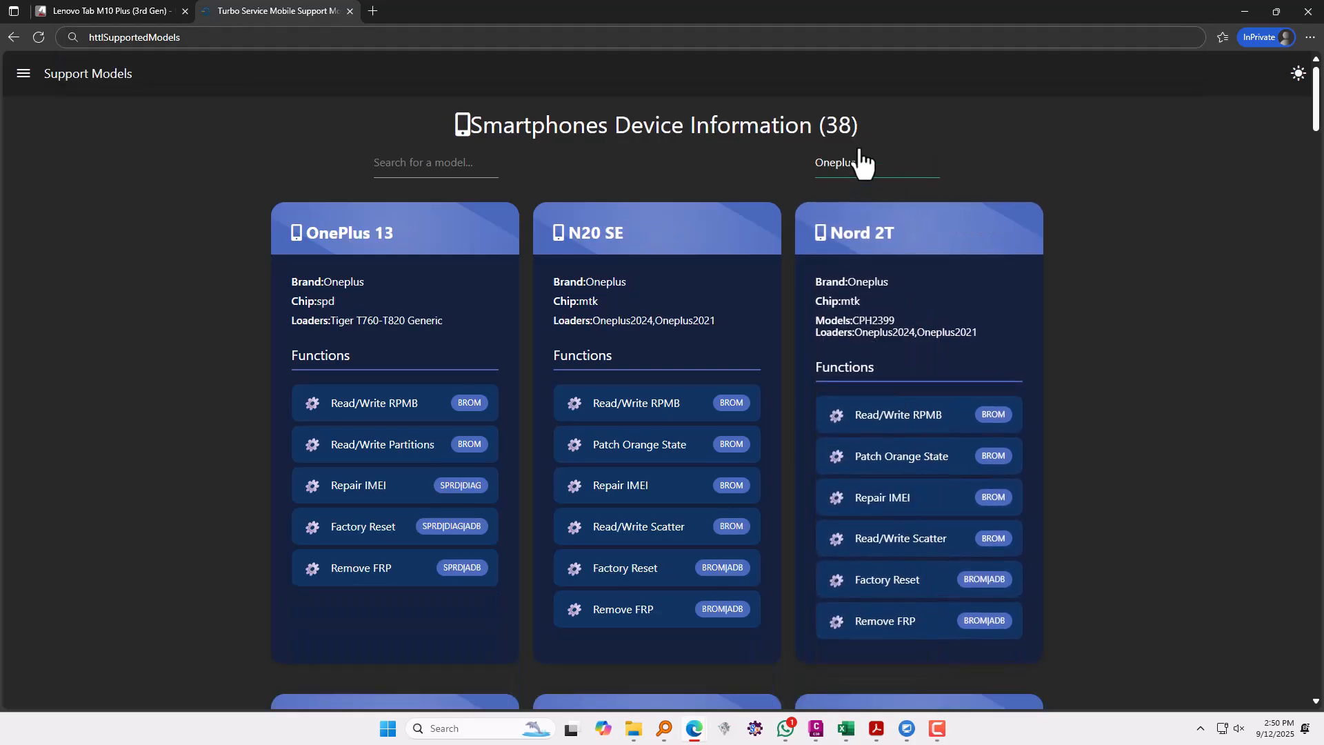
pyautogui.click(876, 163)
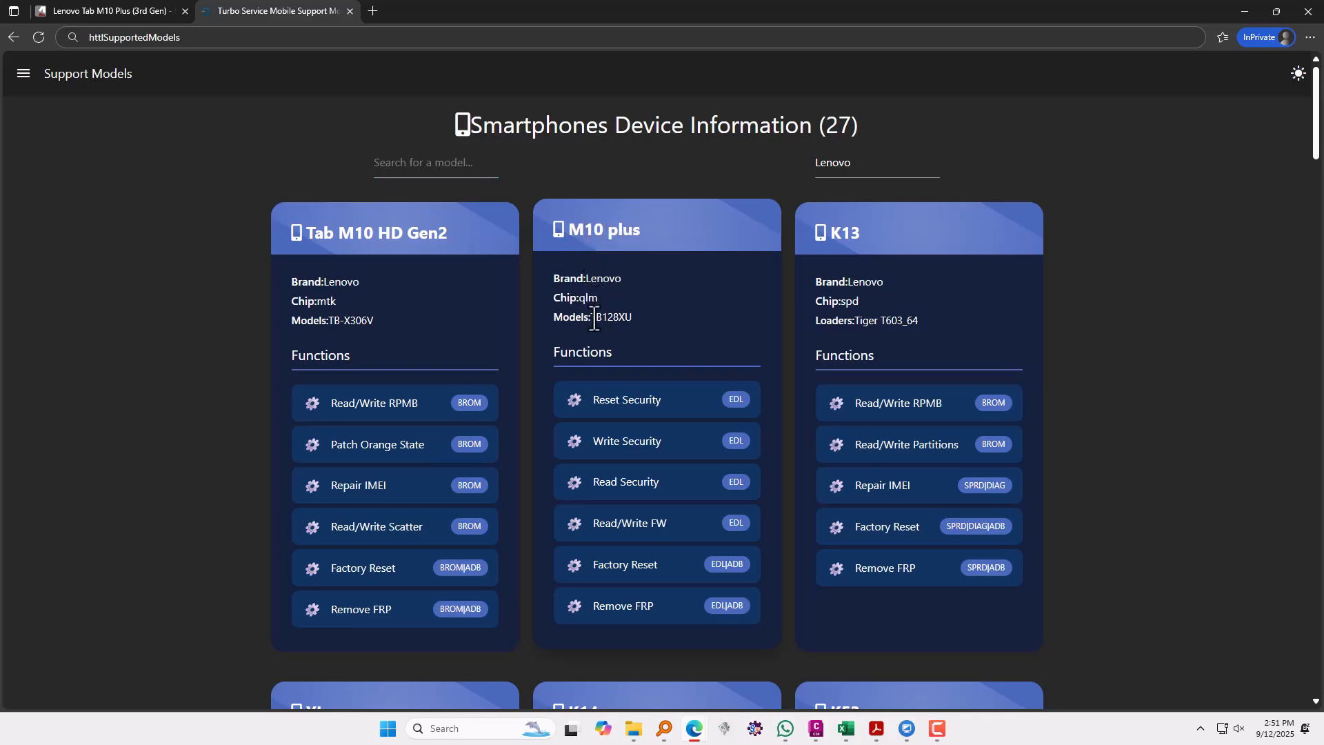
pyautogui.scroll(-3)
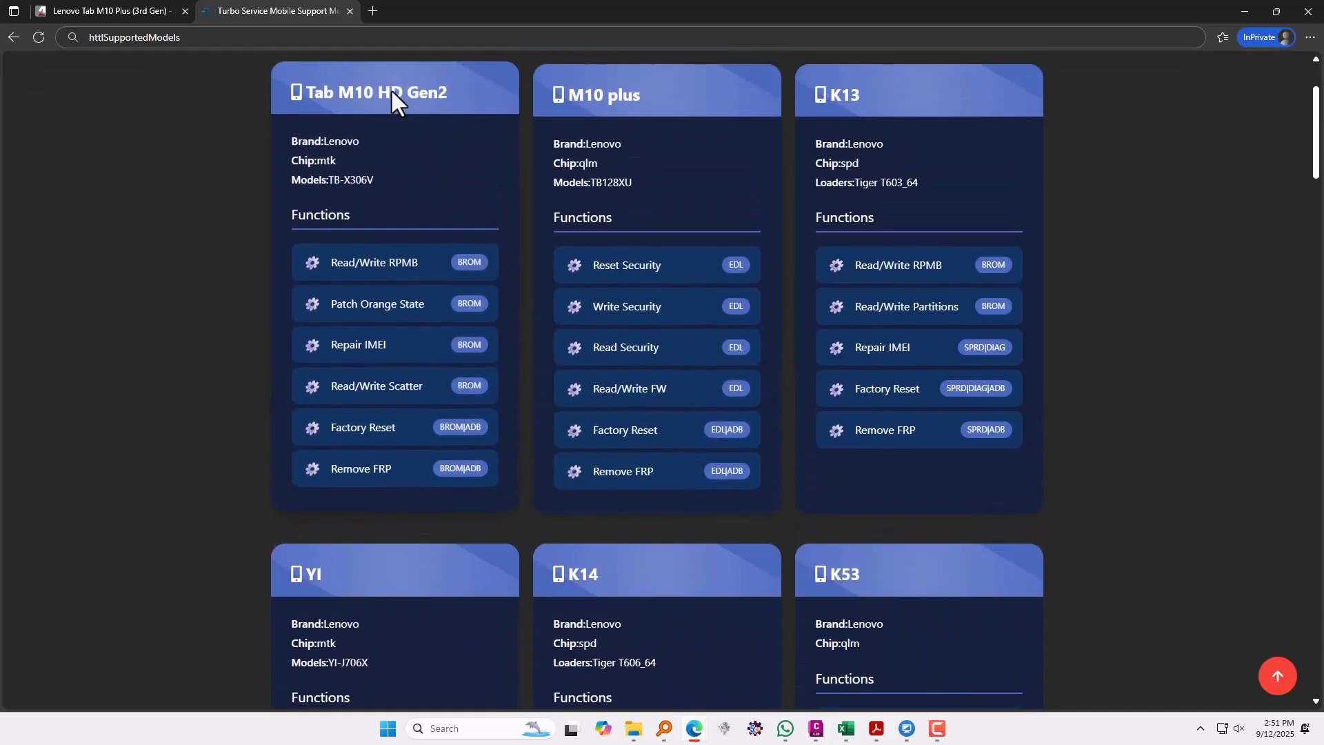
# Visit albviral.company.site and view the Rent 6 Hours TSM Tool License product
pyautogui.click(537, 10)
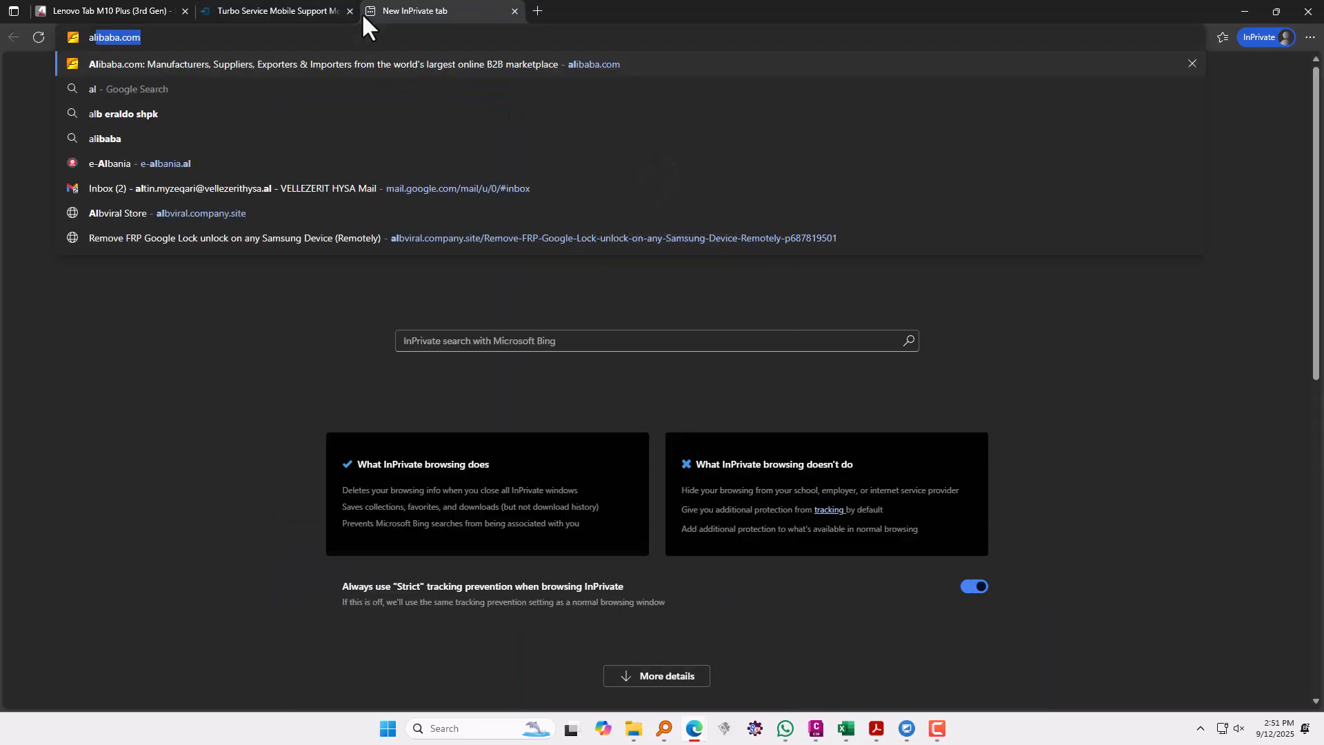
pyautogui.write('albviral.company.site')
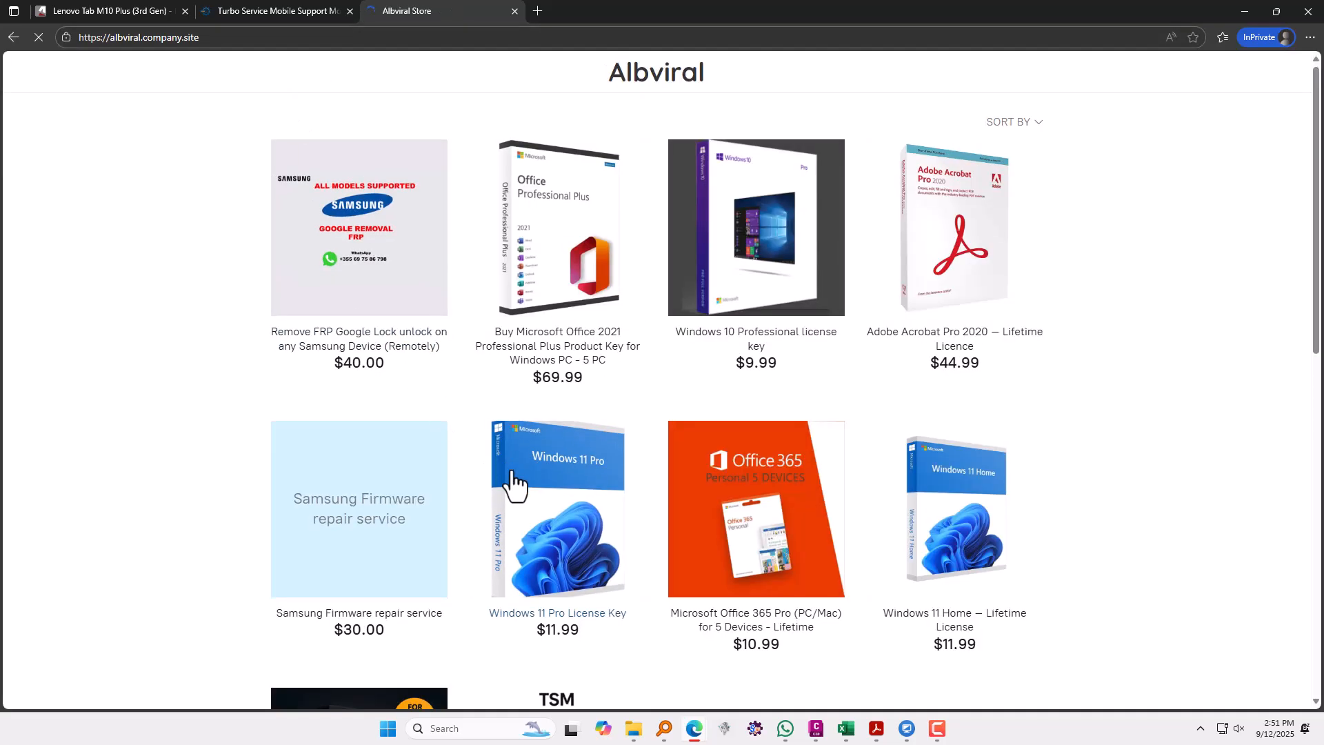
pyautogui.scroll(-3)
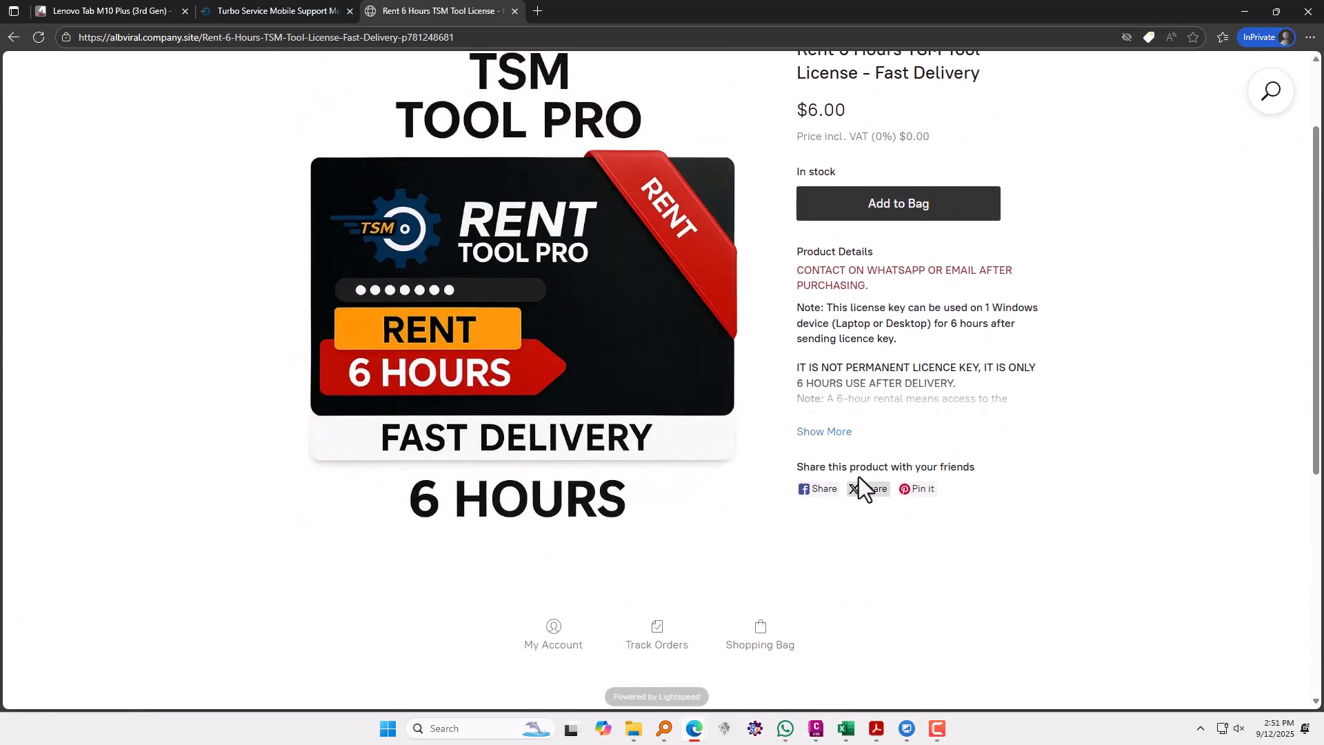
pyautogui.click(824, 431)
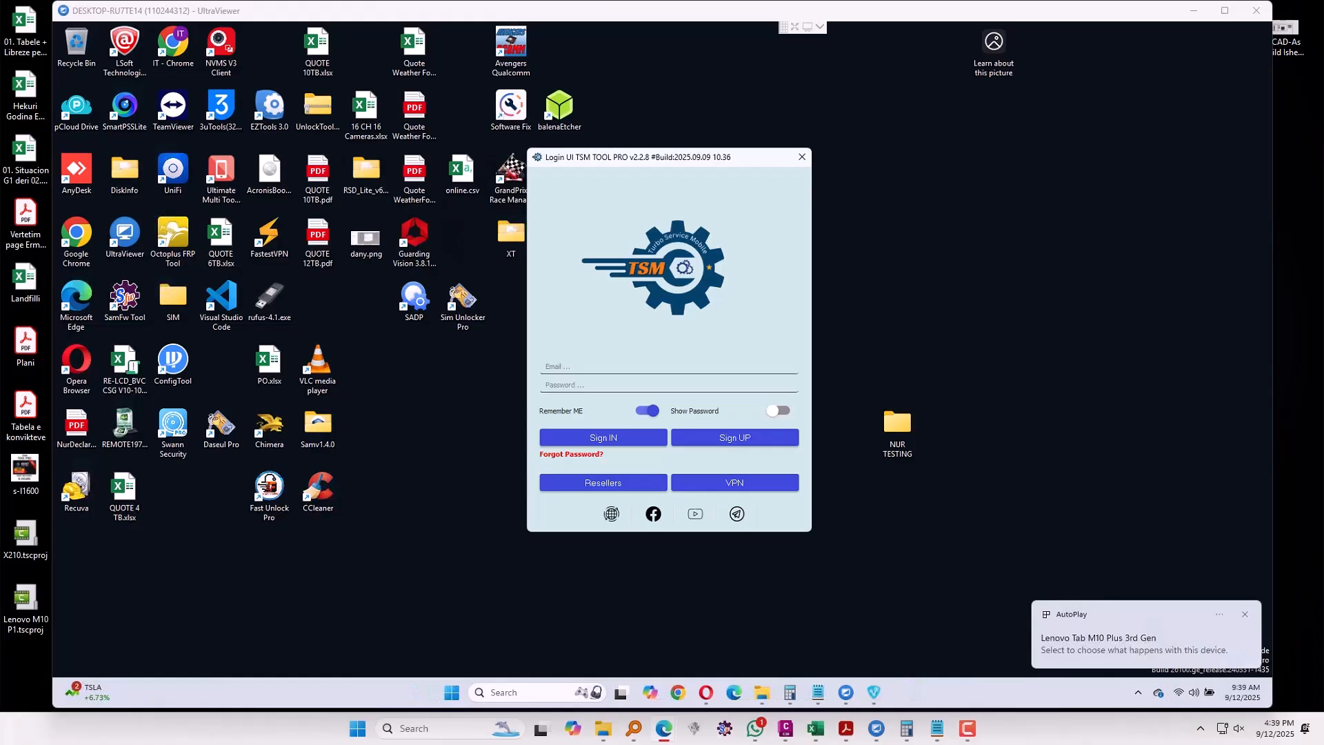
pyautogui.click(647, 411)
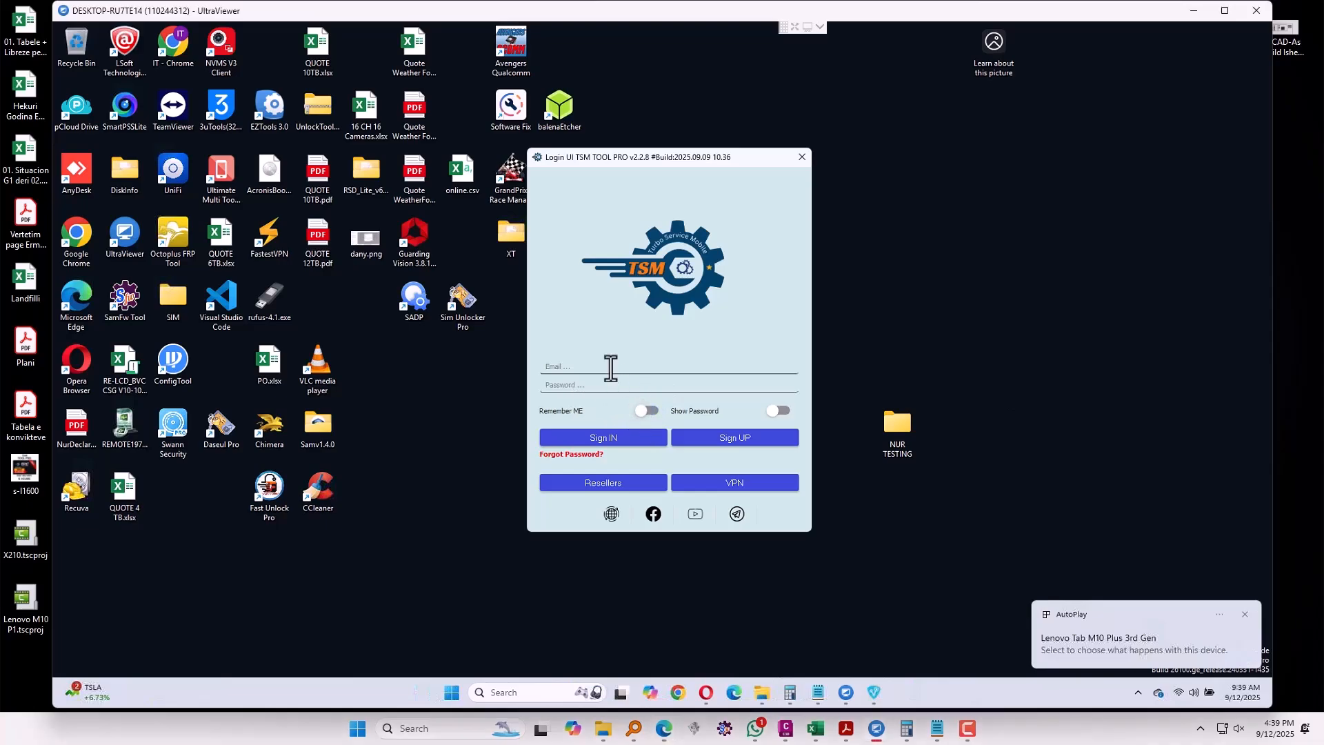
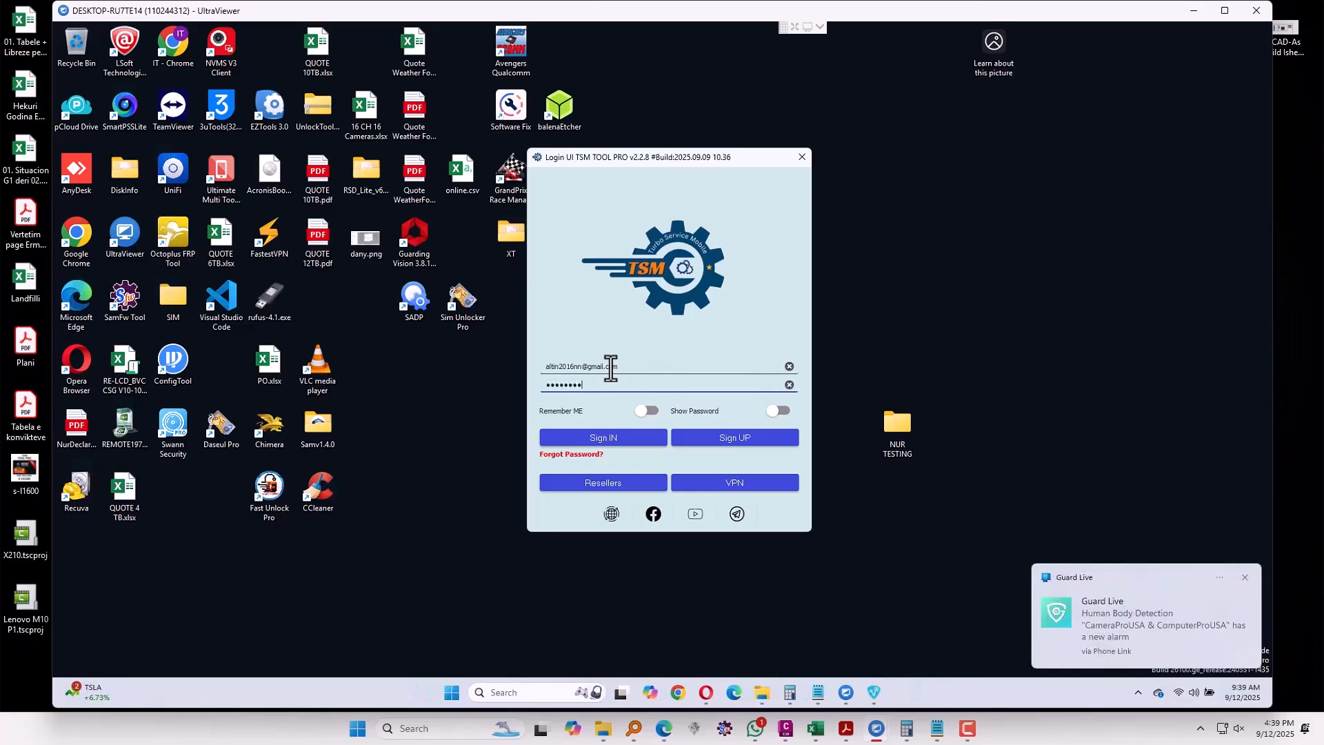
pyautogui.write('••••')
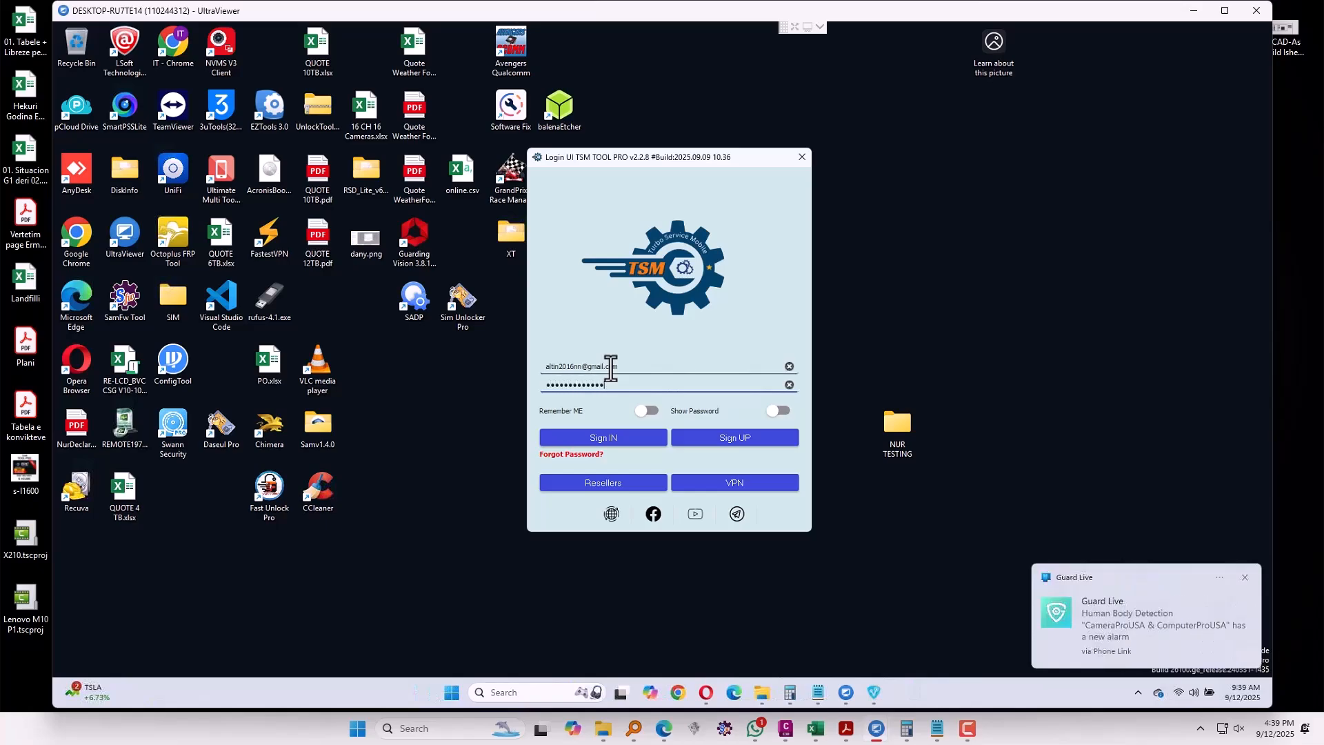
pyautogui.click(602, 437)
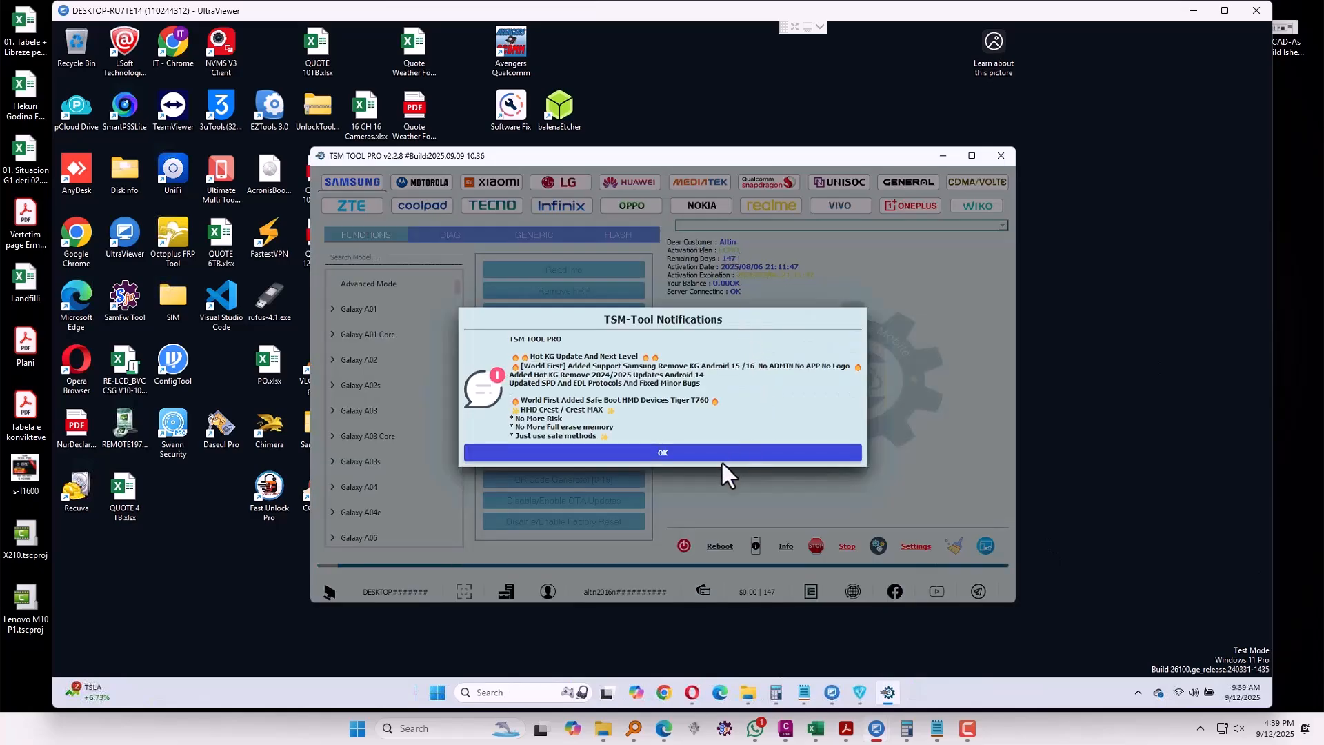
# Confirm OK on the TSM-Tool Notifications dialog about recent updates
pyautogui.click(662, 452)
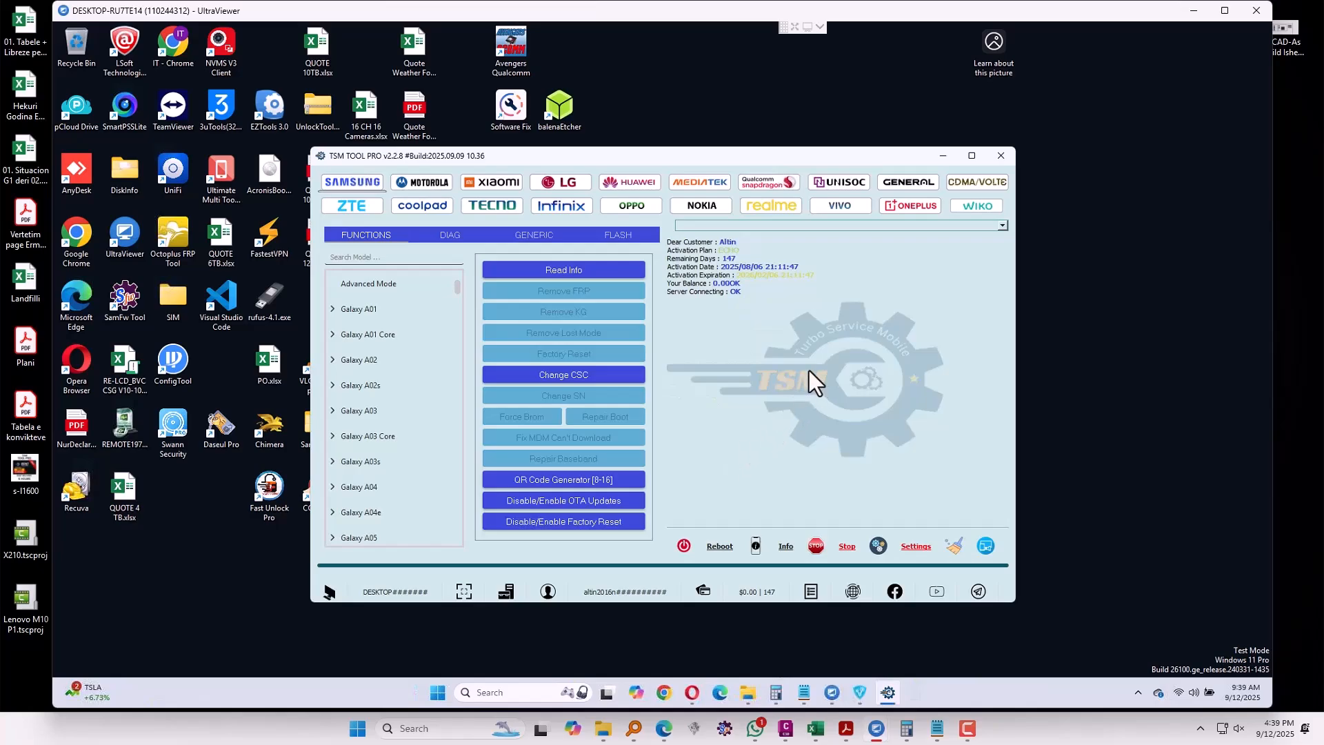
pyautogui.moveTo(521, 240)
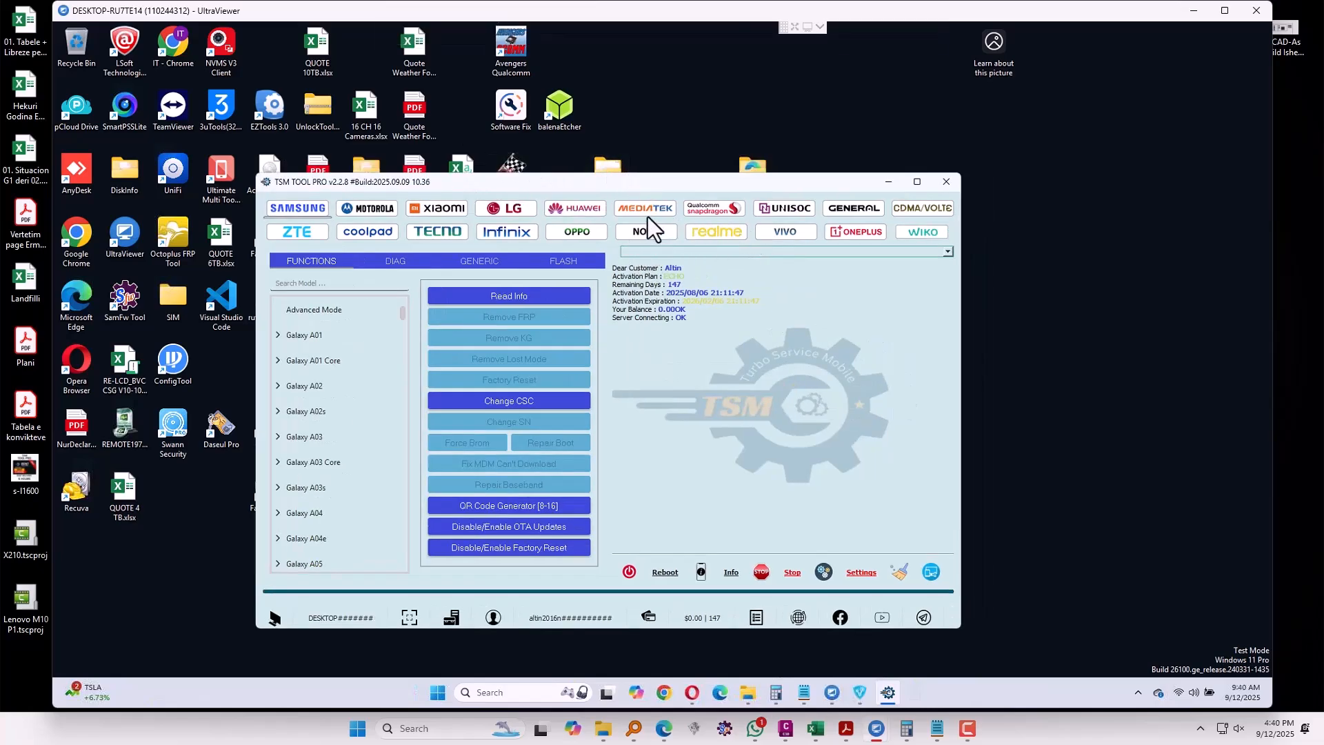
# Start Remove Frp under MediaTek Services with manual MTK OLD, reaching BROM and reading chipset MT6768
pyautogui.click(644, 208)
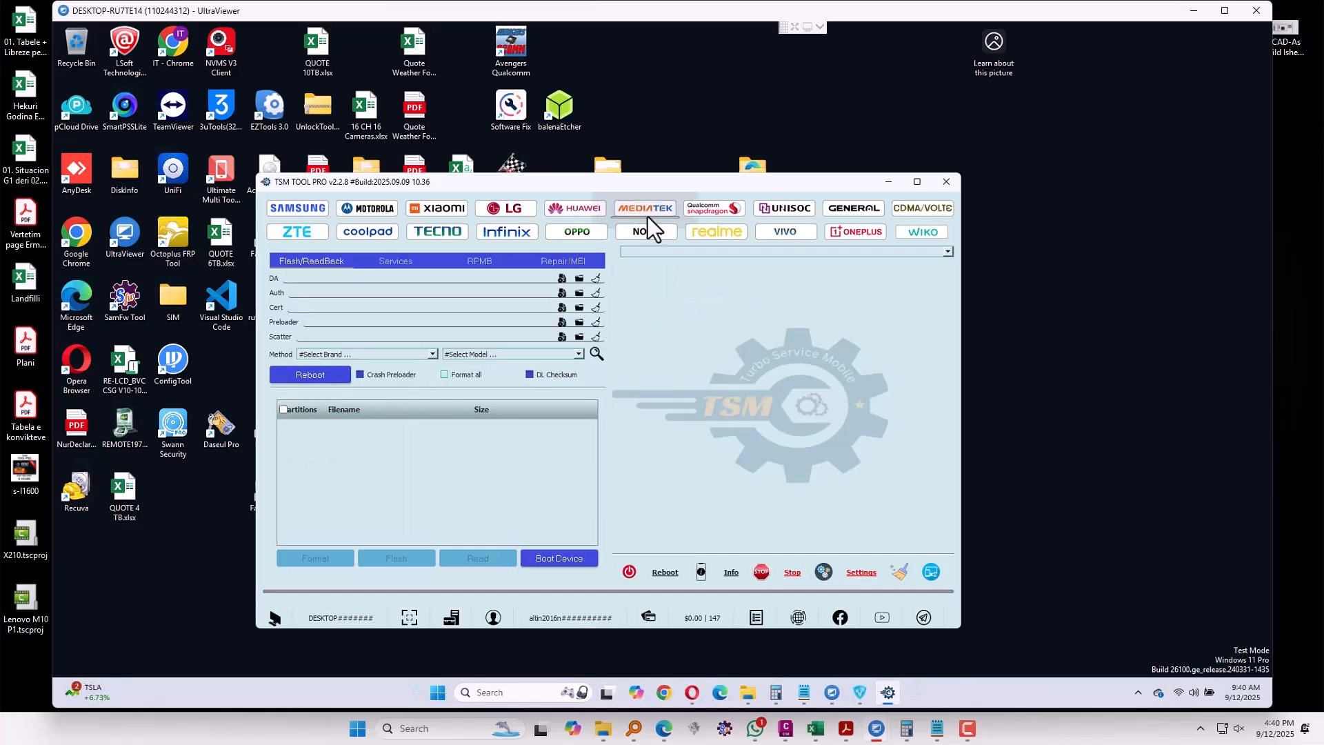
pyautogui.click(394, 261)
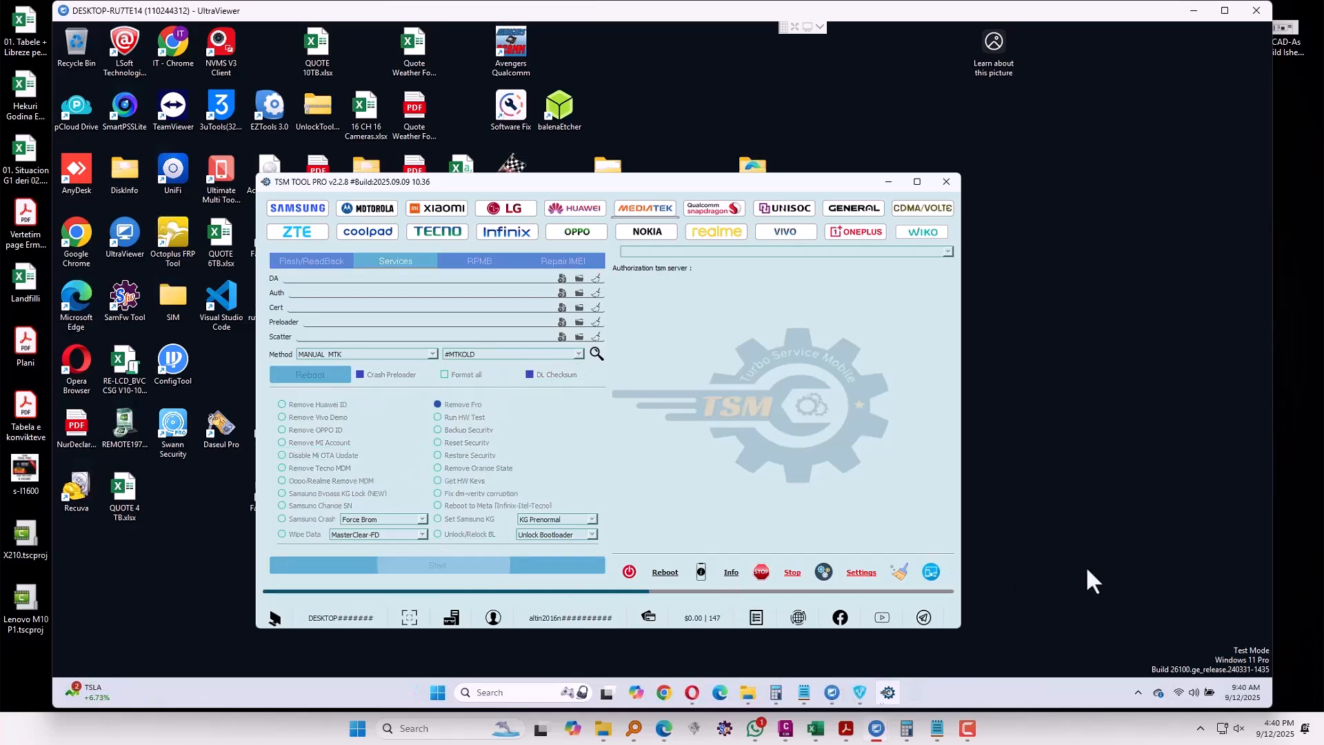
pyautogui.click(438, 564)
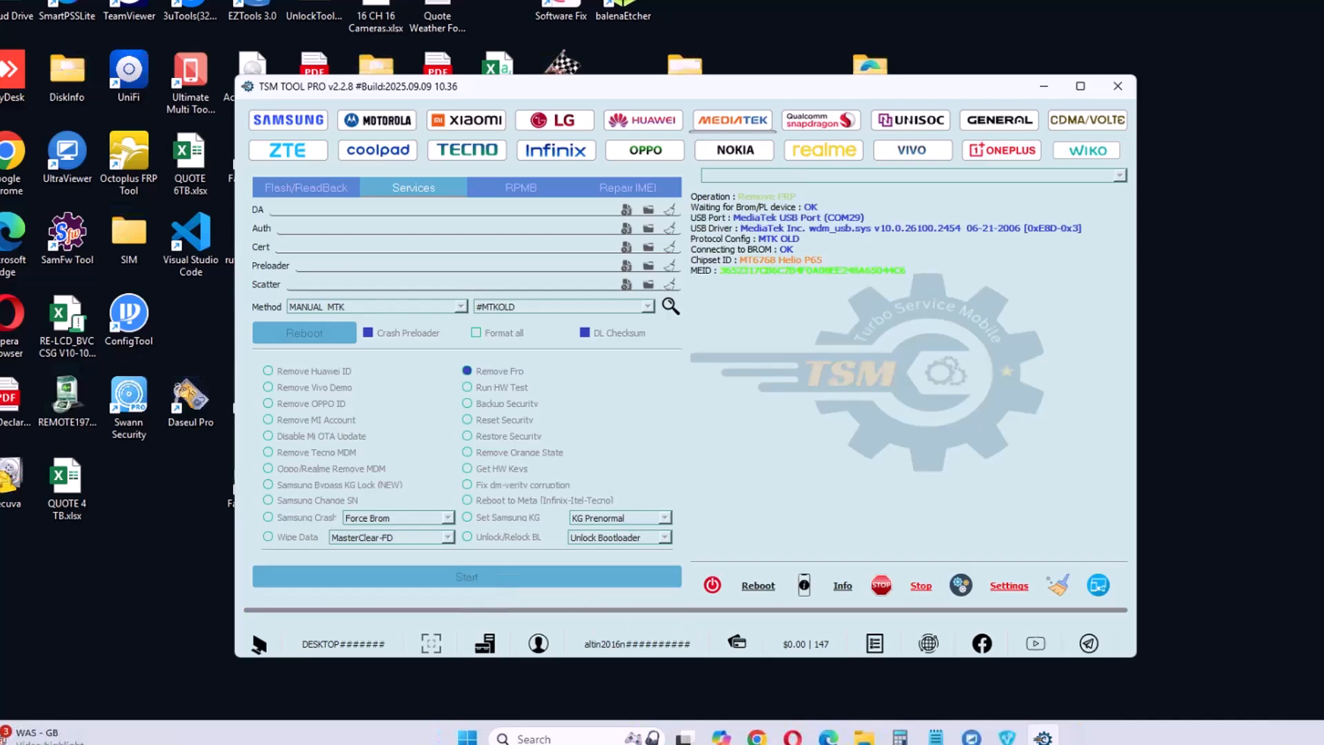
# Retry Remove Frp with MTK OLD until the handshake fails, then bring up the protocol choices
pyautogui.click(466, 577)
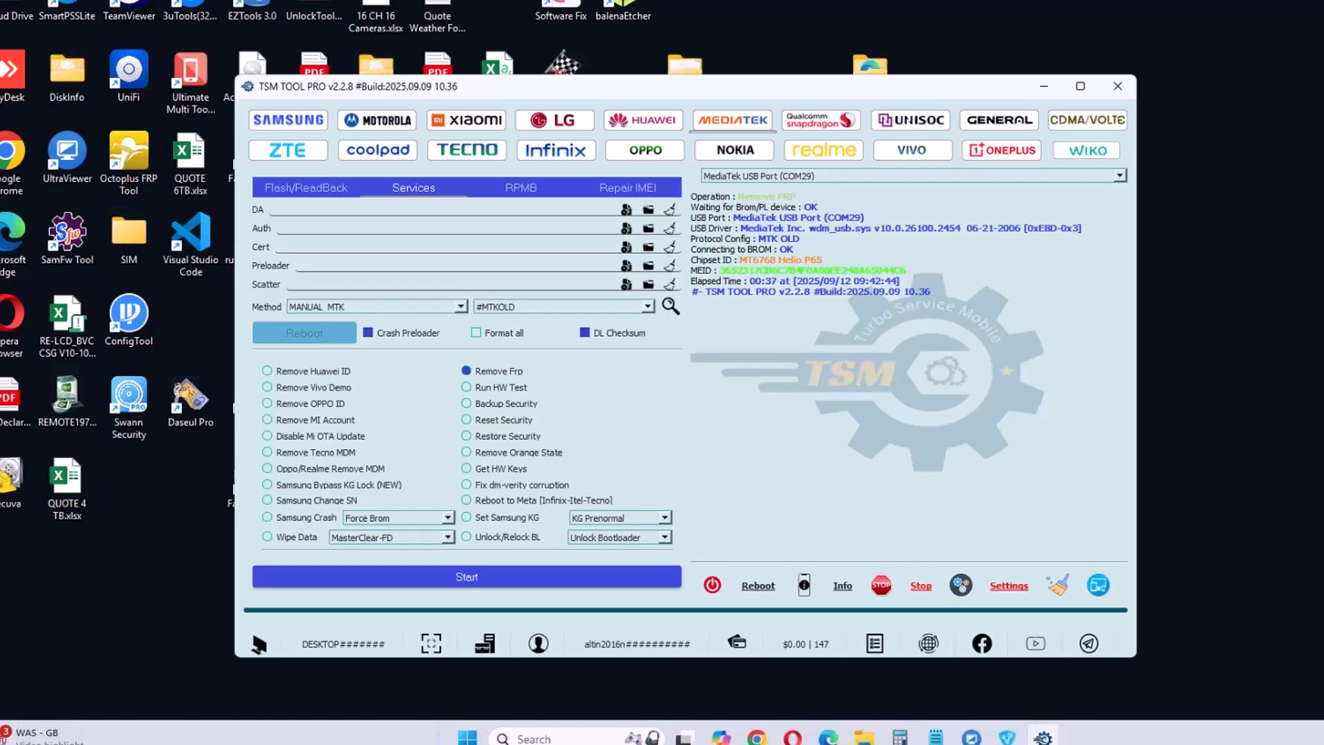
pyautogui.moveTo(701, 398)
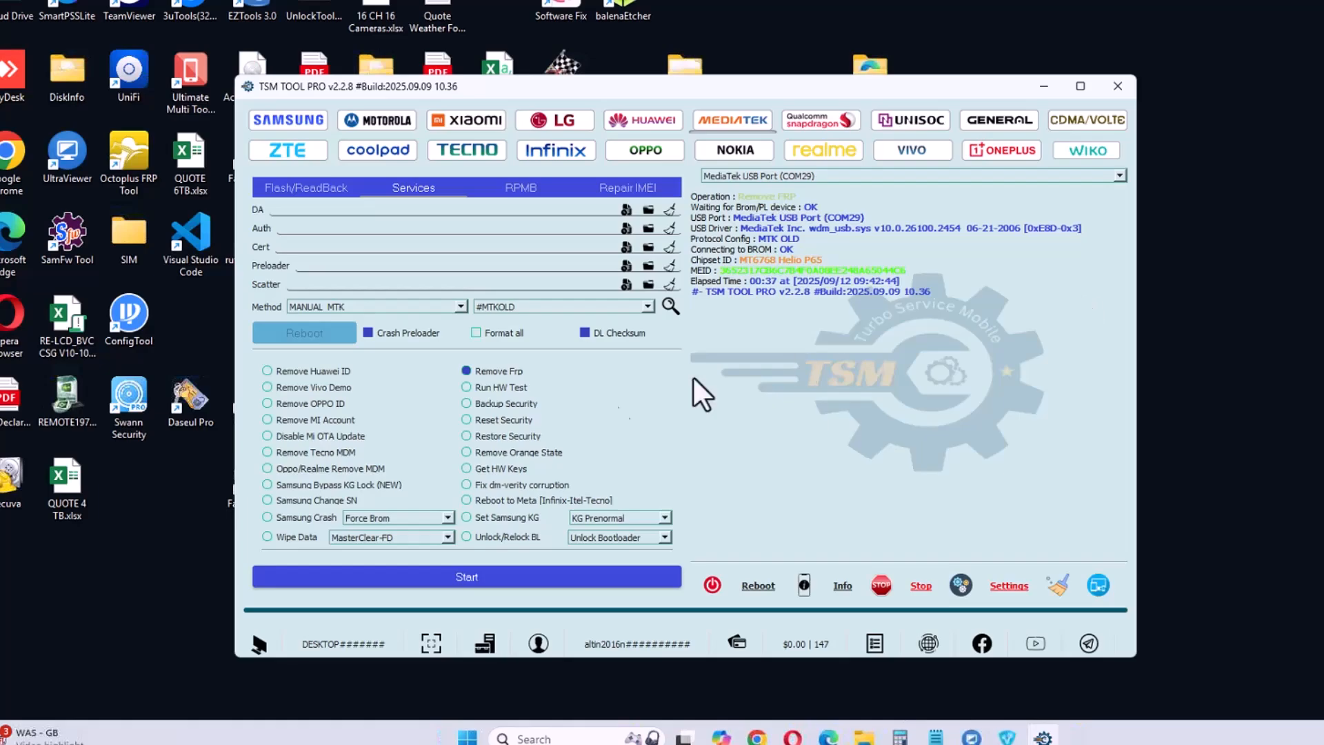
pyautogui.click(467, 577)
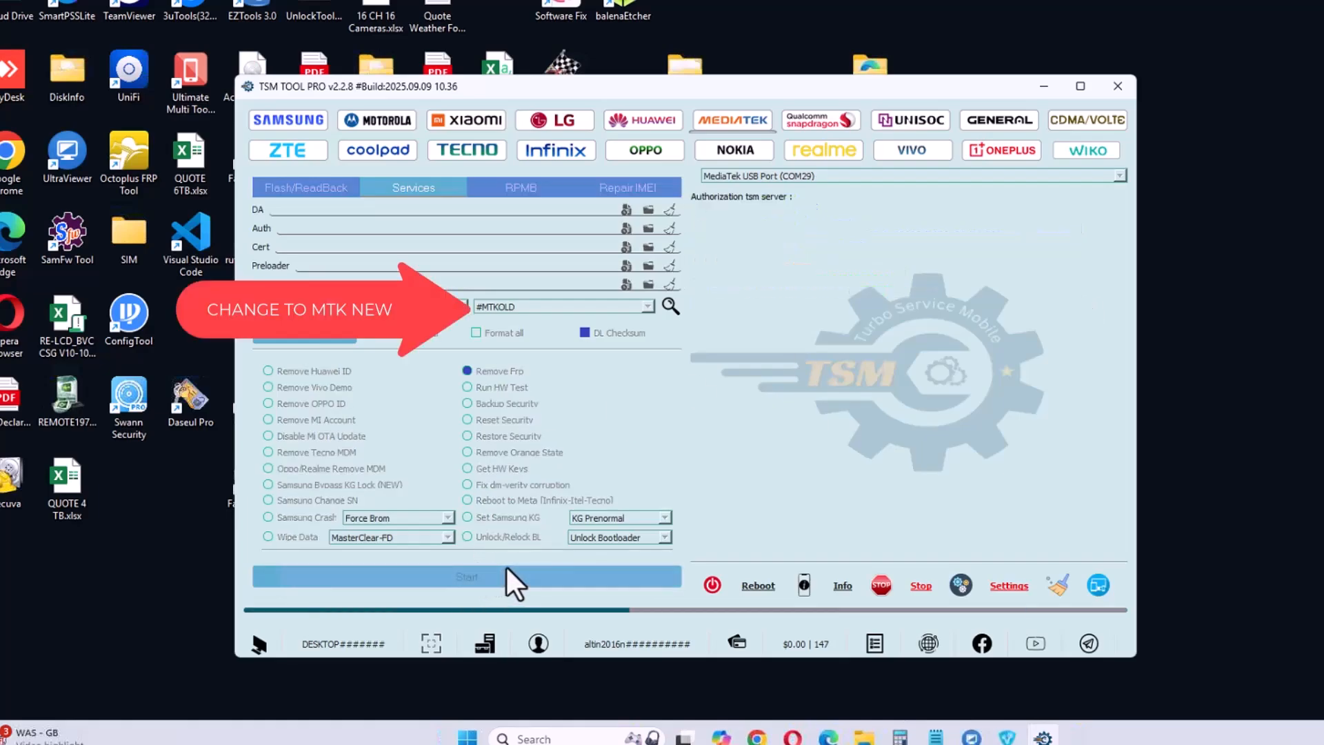
pyautogui.click(466, 577)
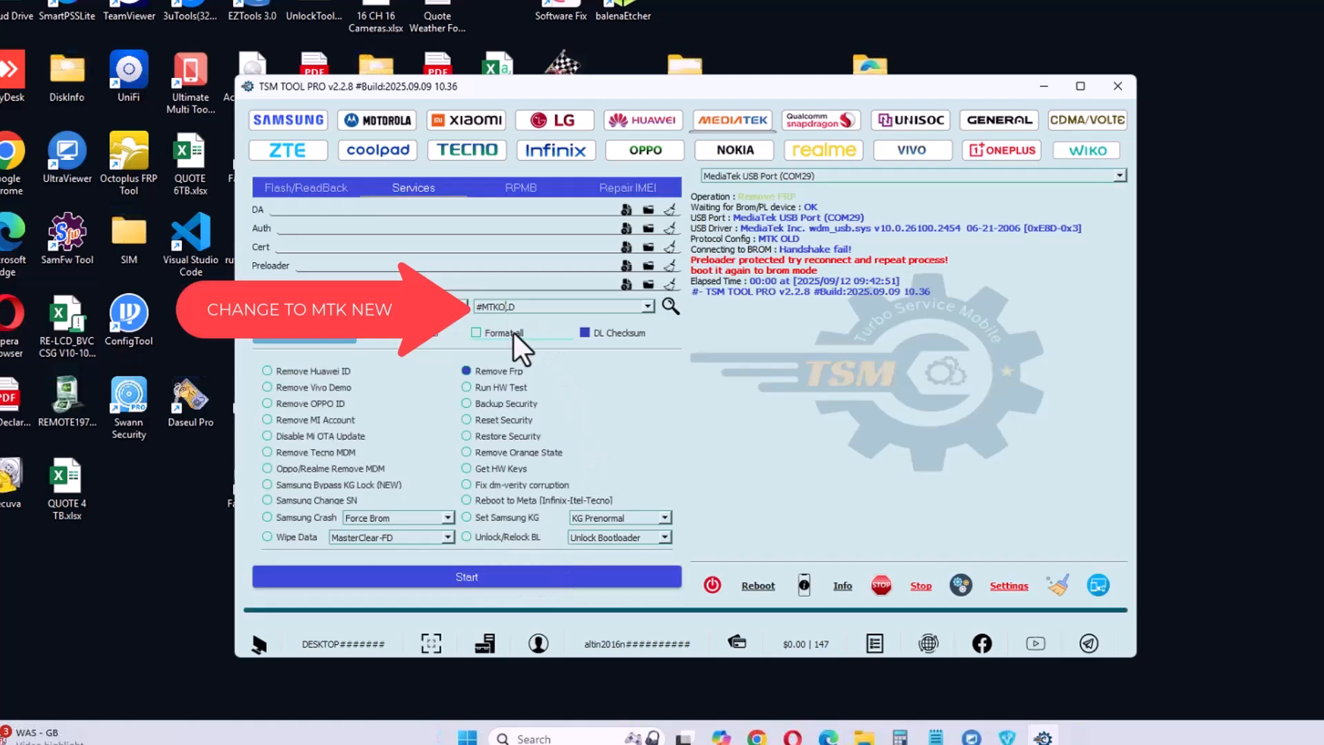
pyautogui.click(650, 306)
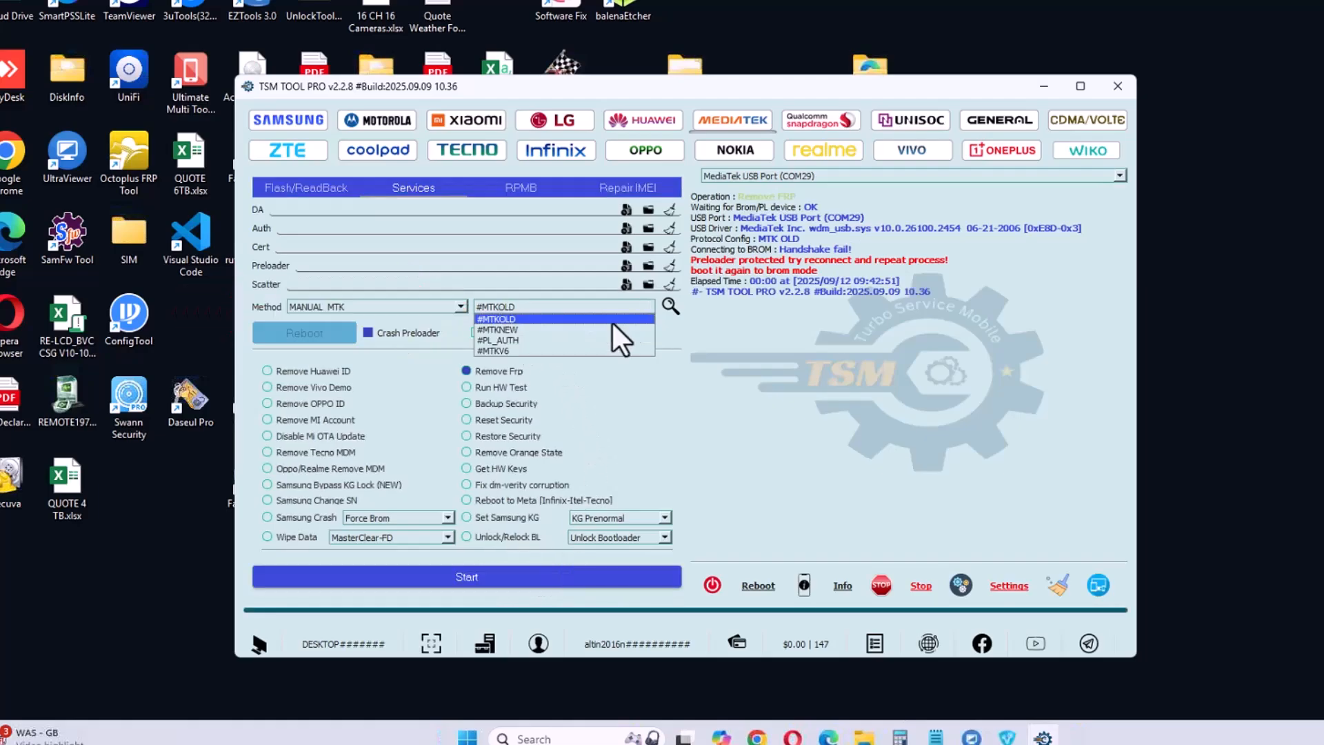
# Select the #MTKNEW protocol and start Remove Frp again, waiting for the device
pyautogui.click(498, 330)
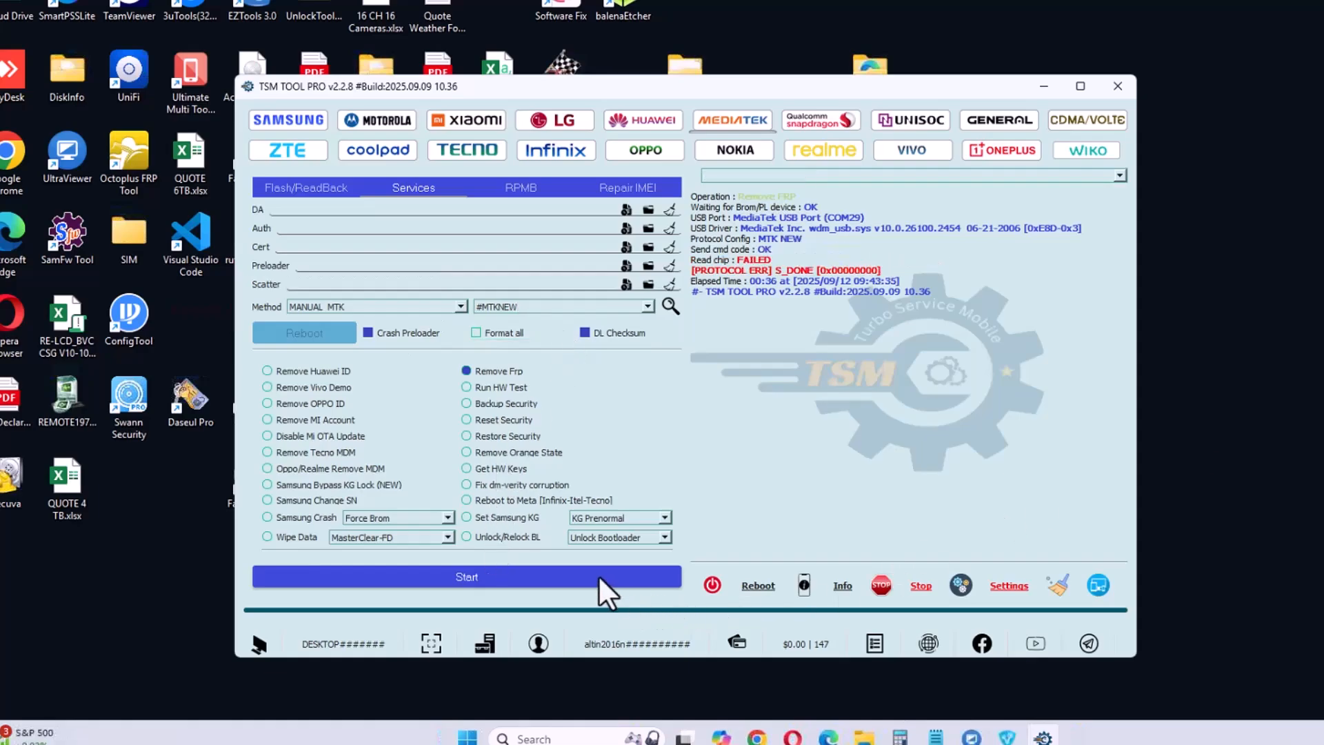
pyautogui.click(467, 577)
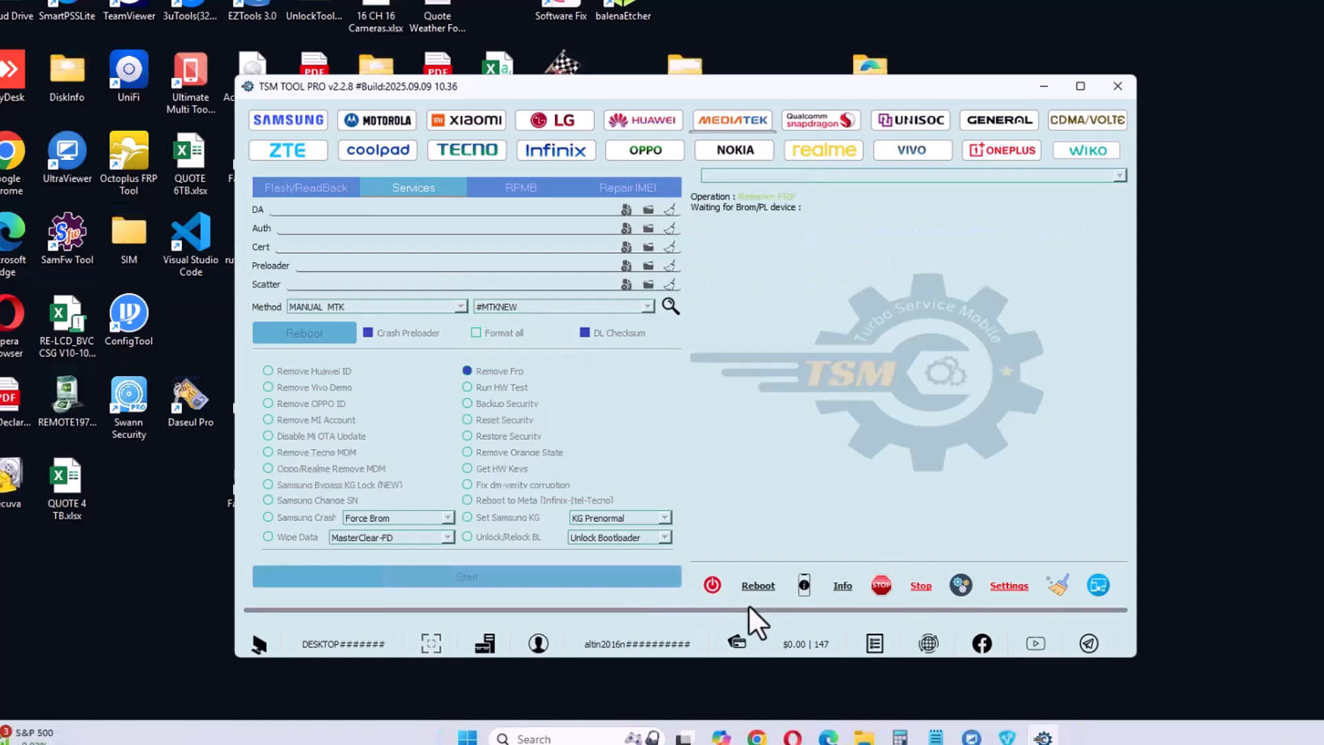